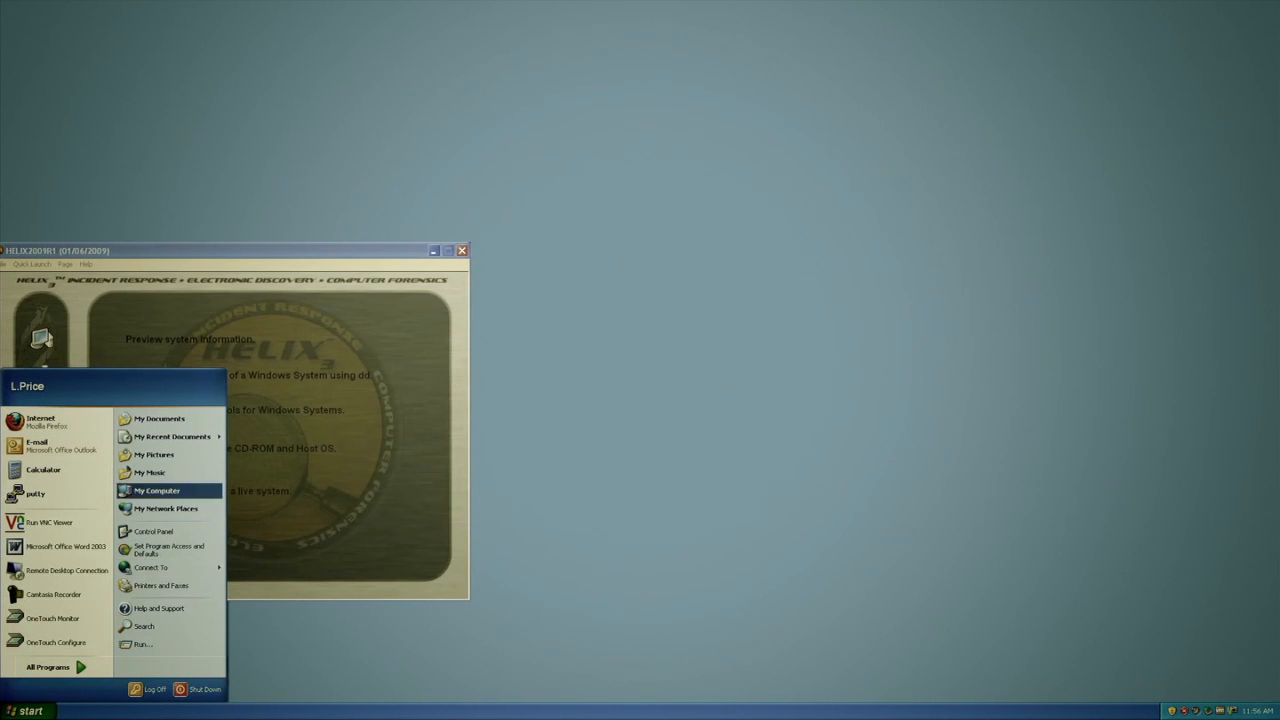
Step: Show the My Recent Documents submenu listing recent files like the executive summary and exam answers
click(172, 436)
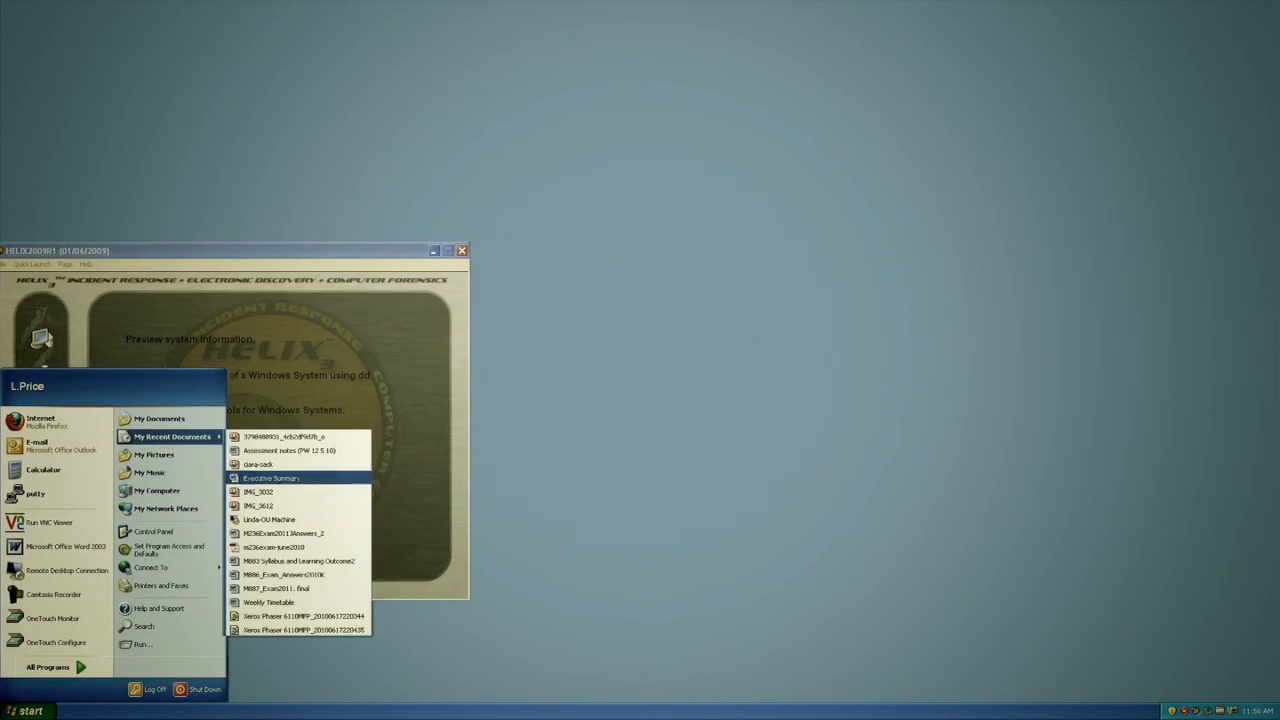
mouse_move(283, 532)
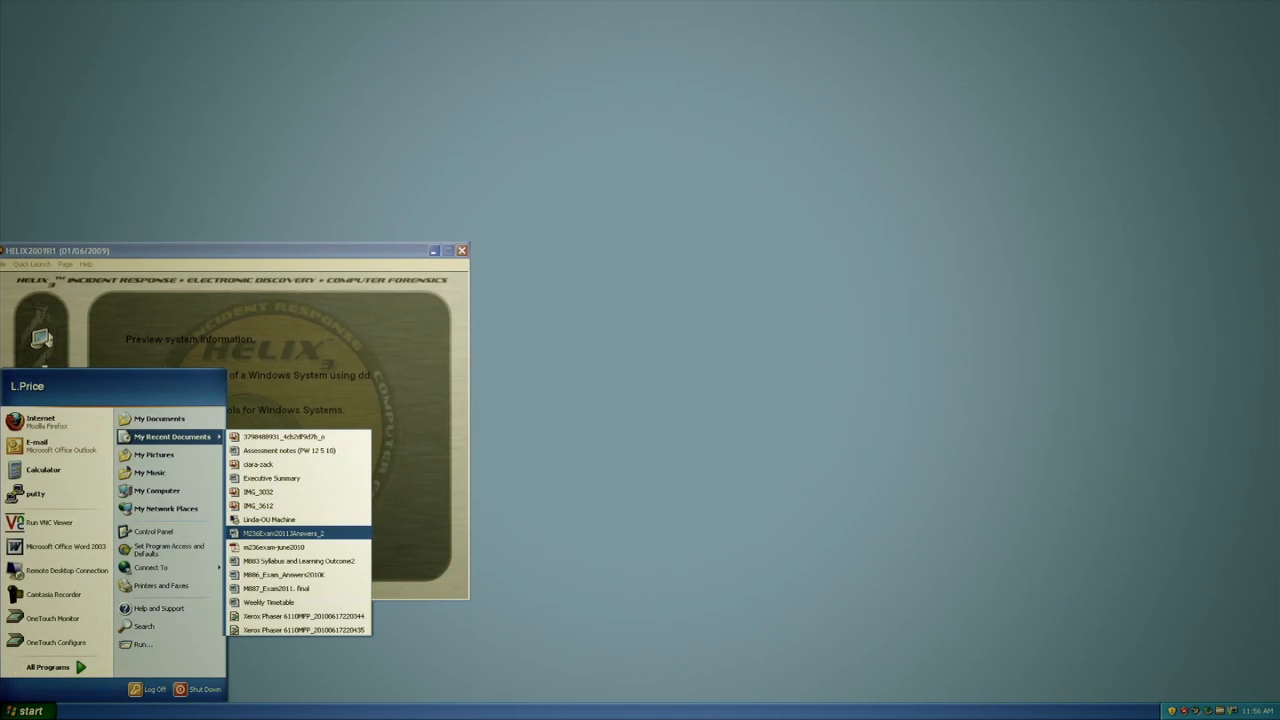